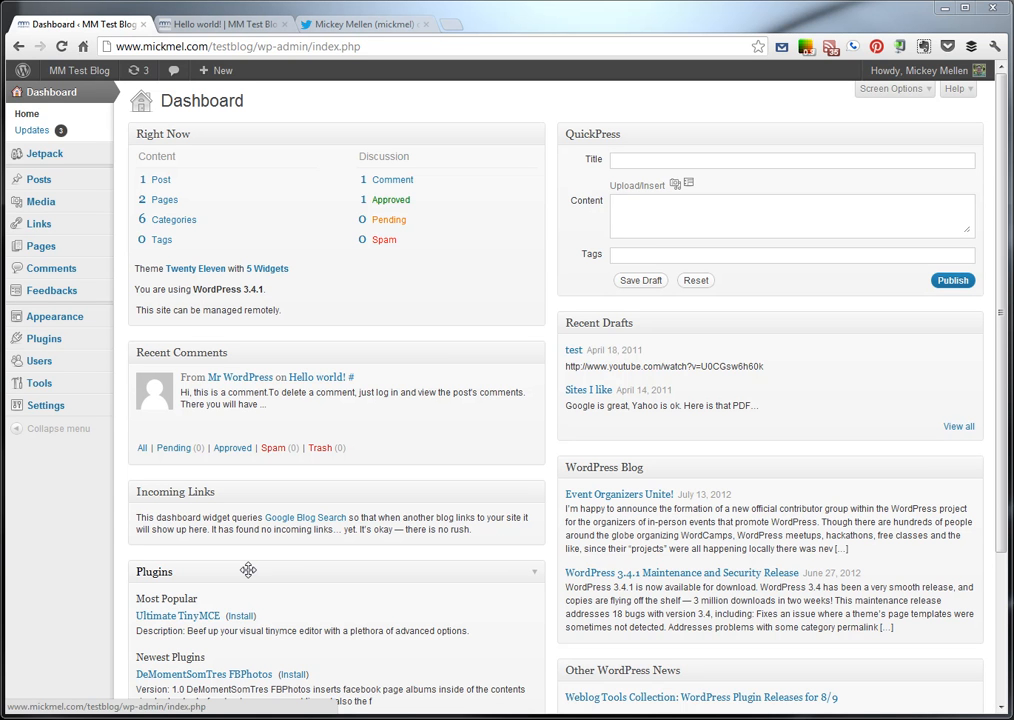
pyautogui.moveTo(252, 568)
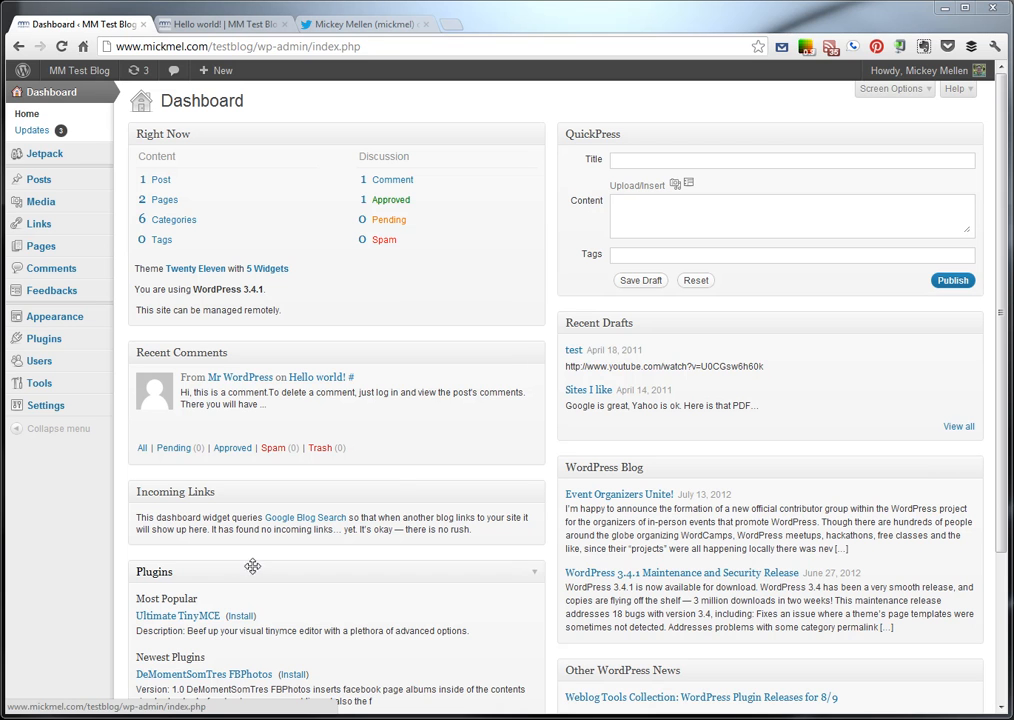
pyautogui.moveTo(400, 464)
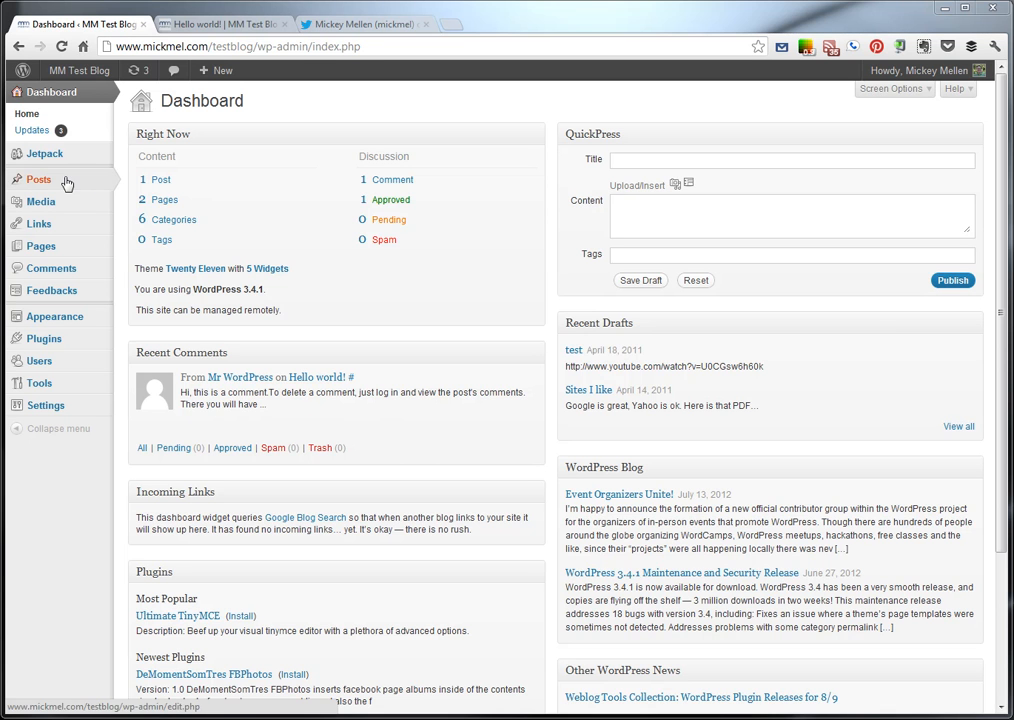
# - Open the 'Hello world!' post from the Posts list for editing
pyautogui.click(38, 178)
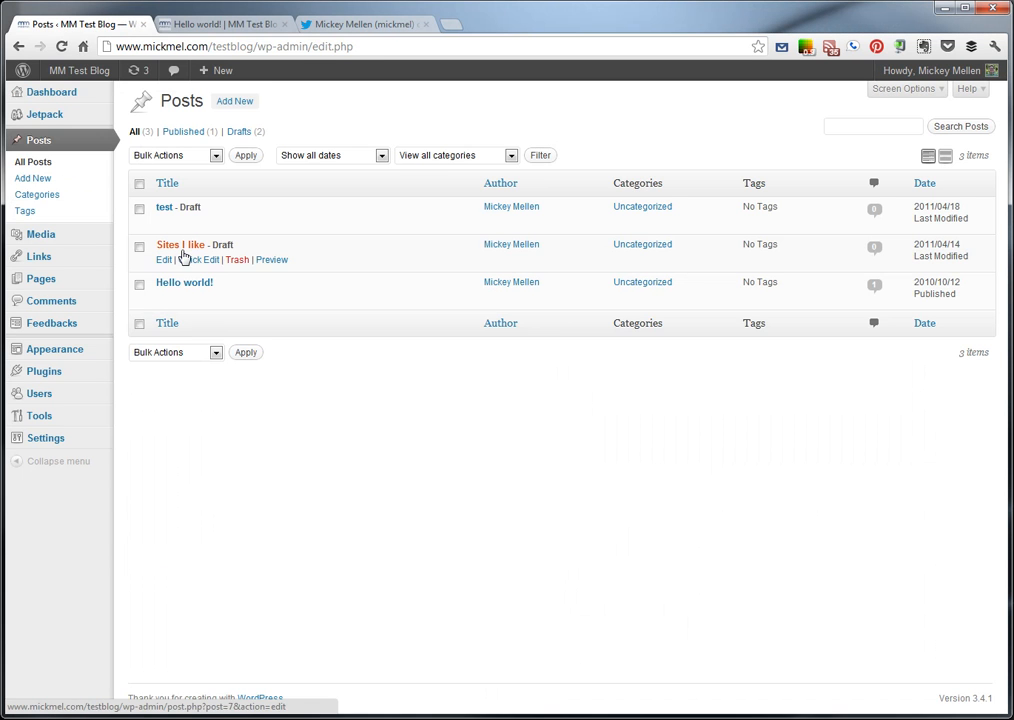
pyautogui.click(184, 282)
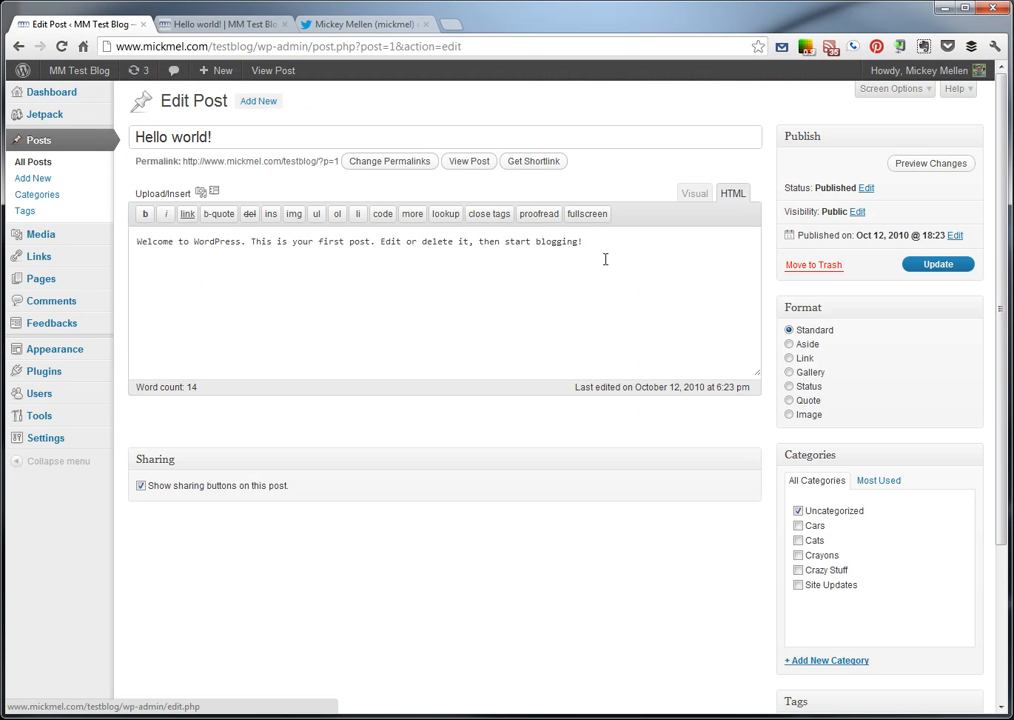
pyautogui.moveTo(216, 298)
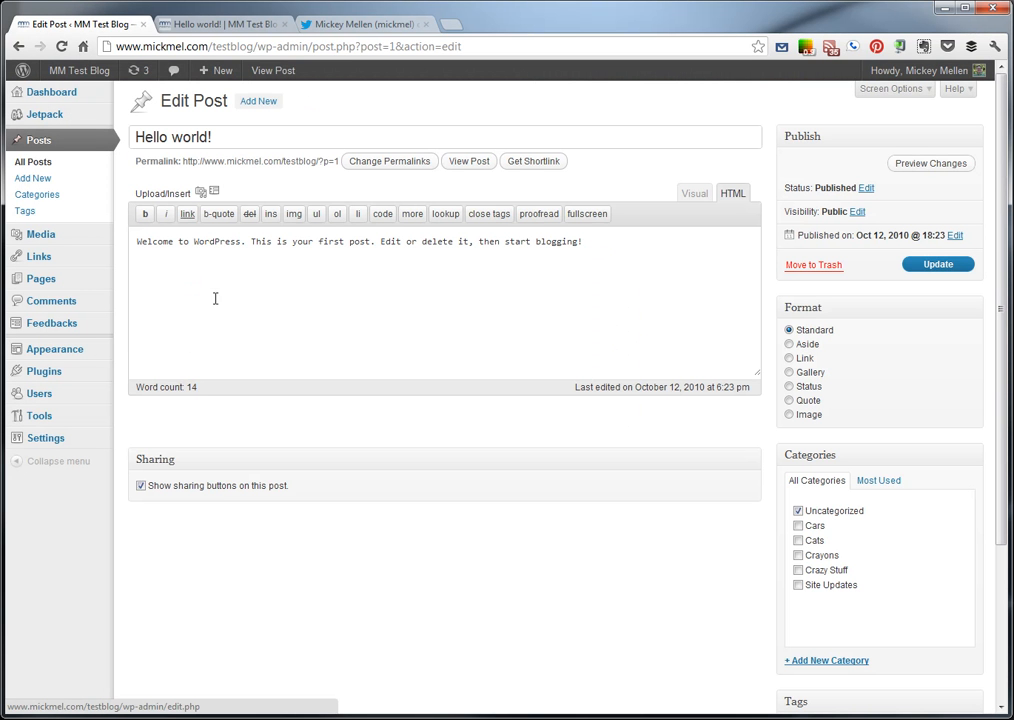
# - Find the tablet tweet on the Twitter profile, then return to the post editor
pyautogui.click(360, 24)
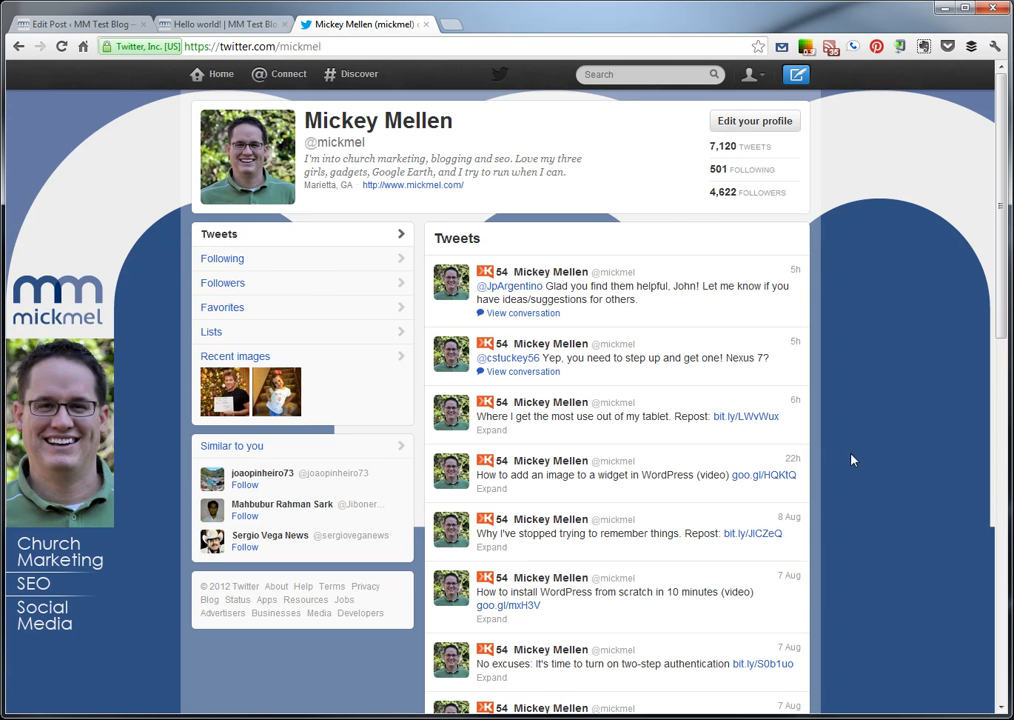
pyautogui.scroll(-3)
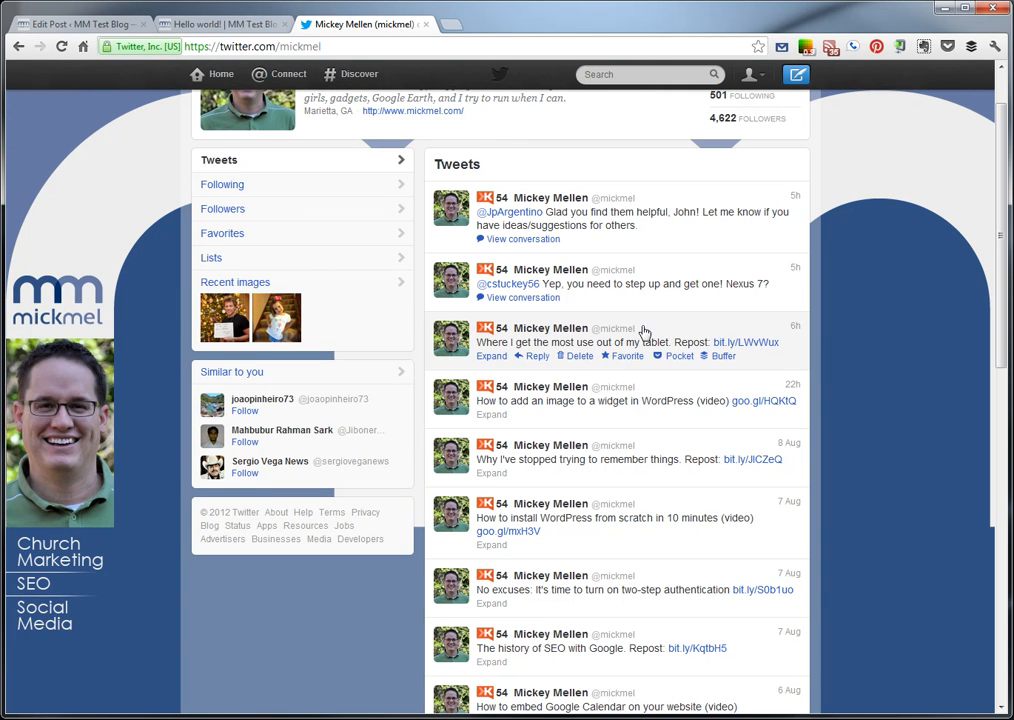
pyautogui.moveTo(796, 328)
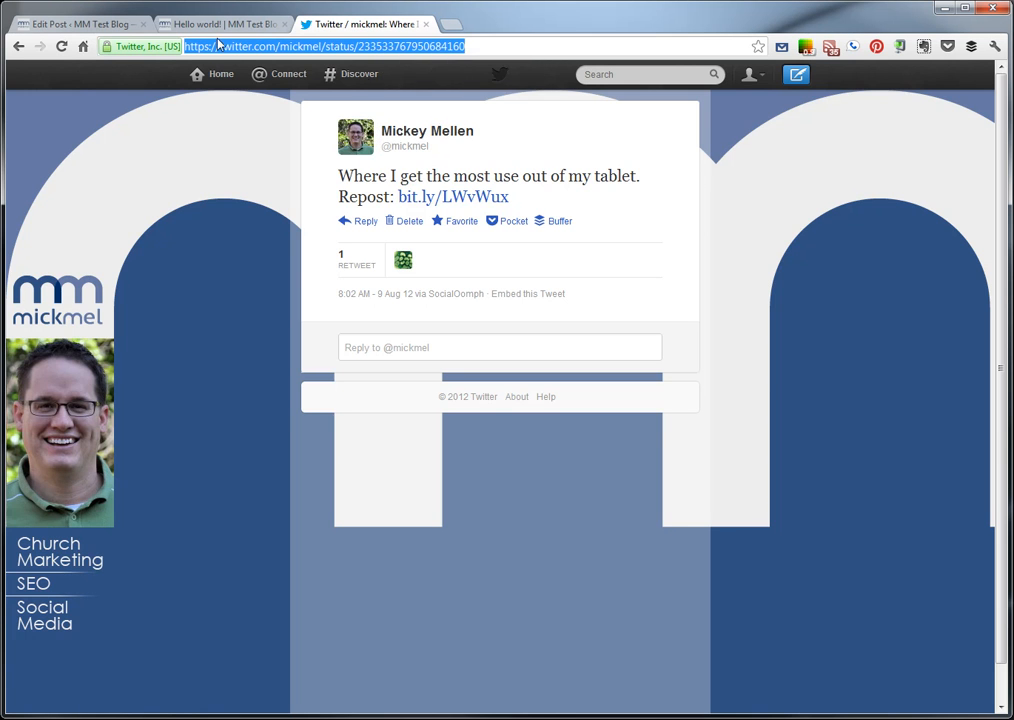
pyautogui.click(76, 24)
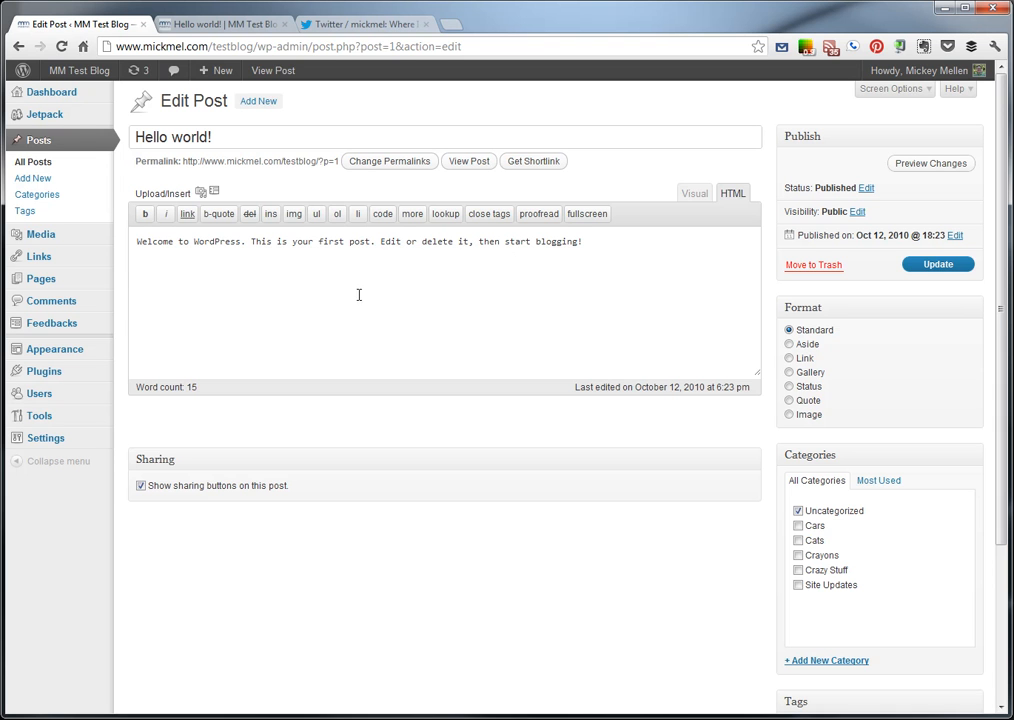
pyautogui.moveTo(412, 288)
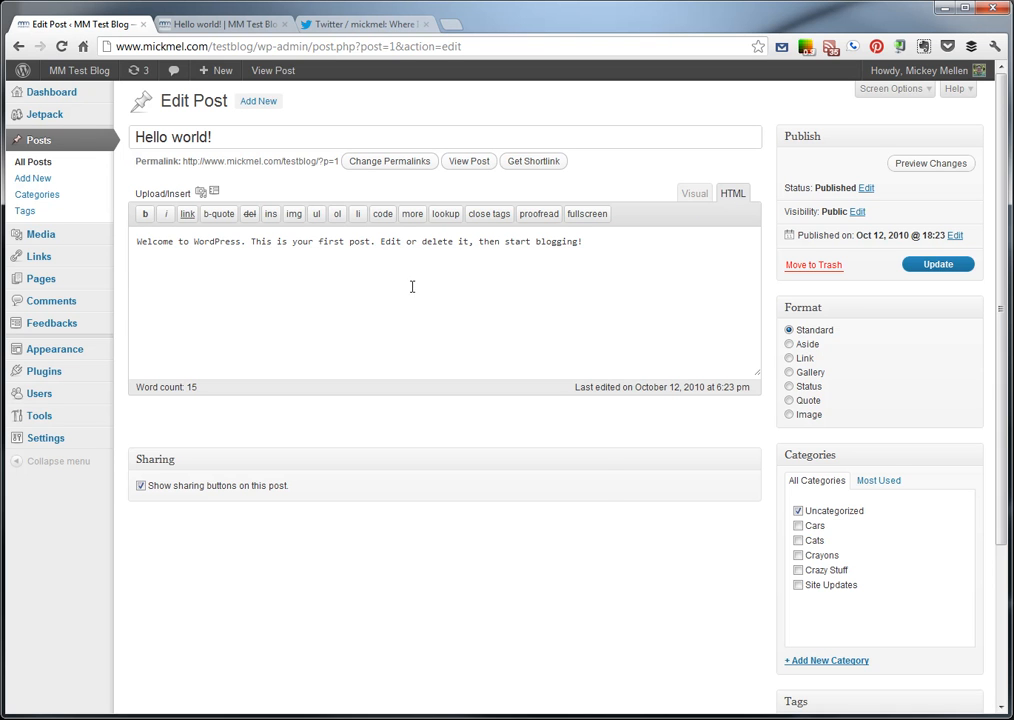
pyautogui.write('https://twitter.com/mickmel/status/233533767950684160')
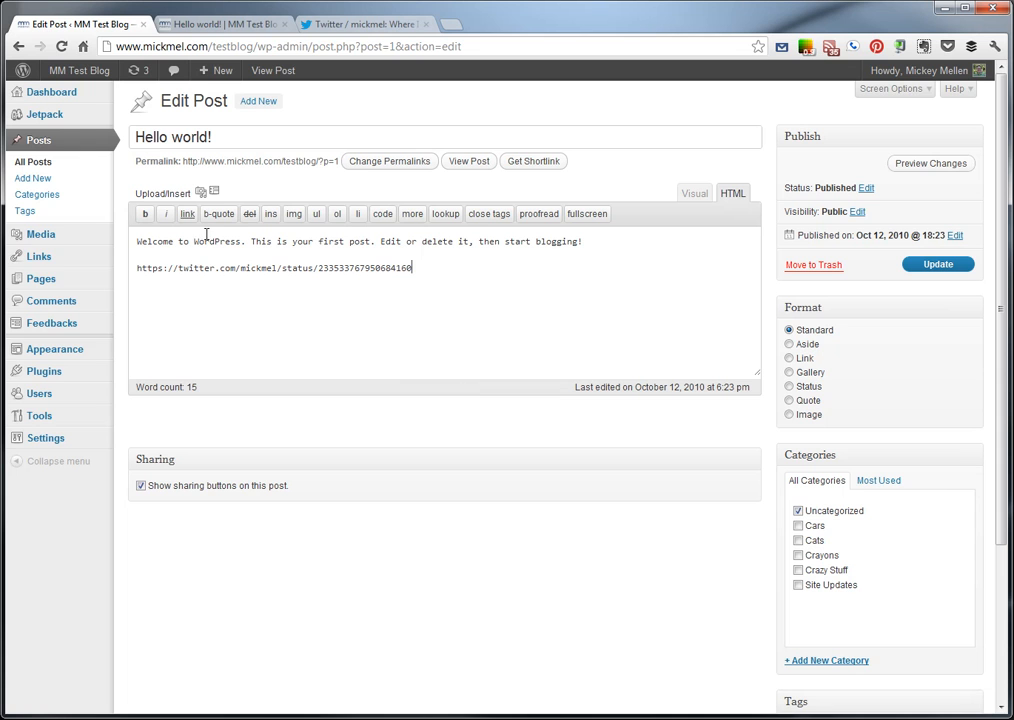
pyautogui.moveTo(136, 268); pyautogui.dragTo(412, 268)
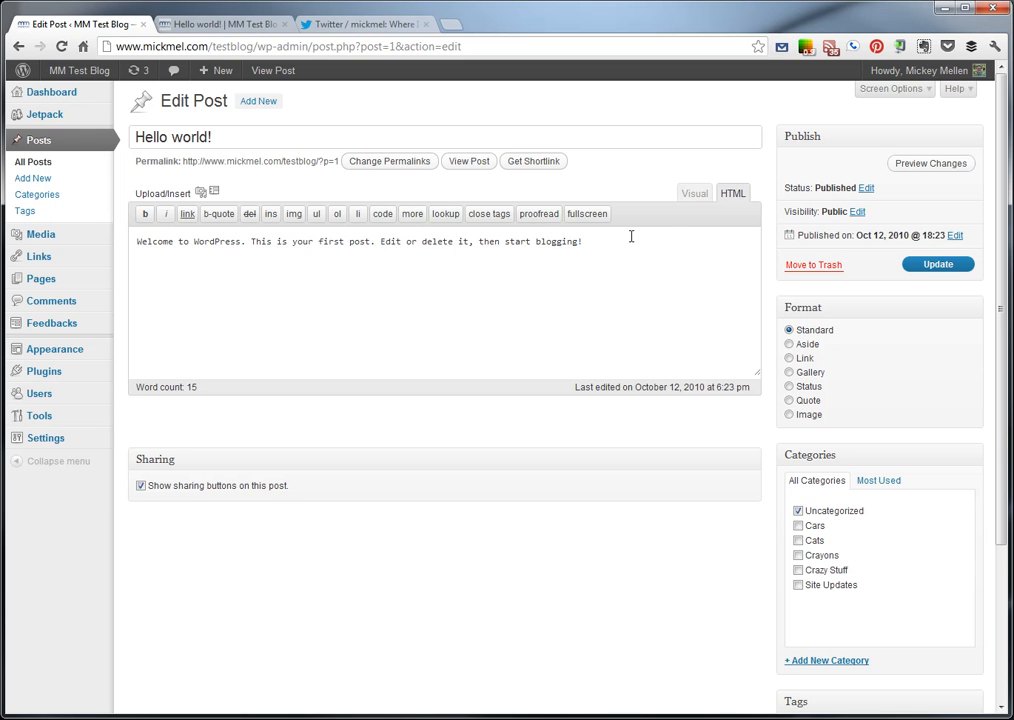
# - Place the plain tweet URL on its own line below the welcome text in Visual view
pyautogui.click(692, 192)
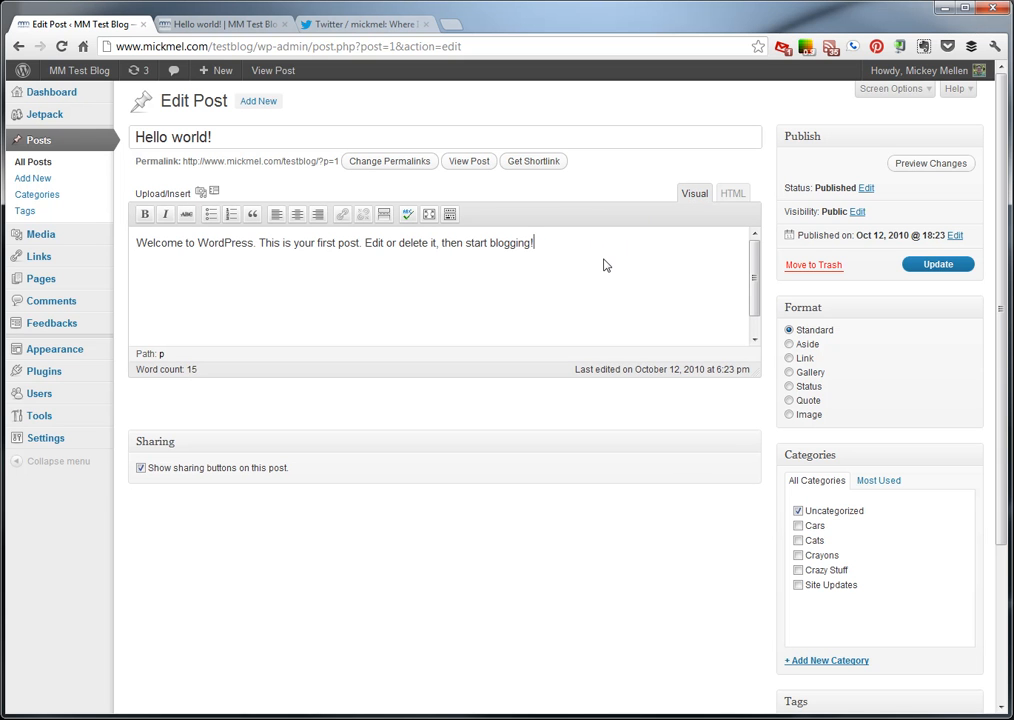
pyautogui.rightClick(230, 292)
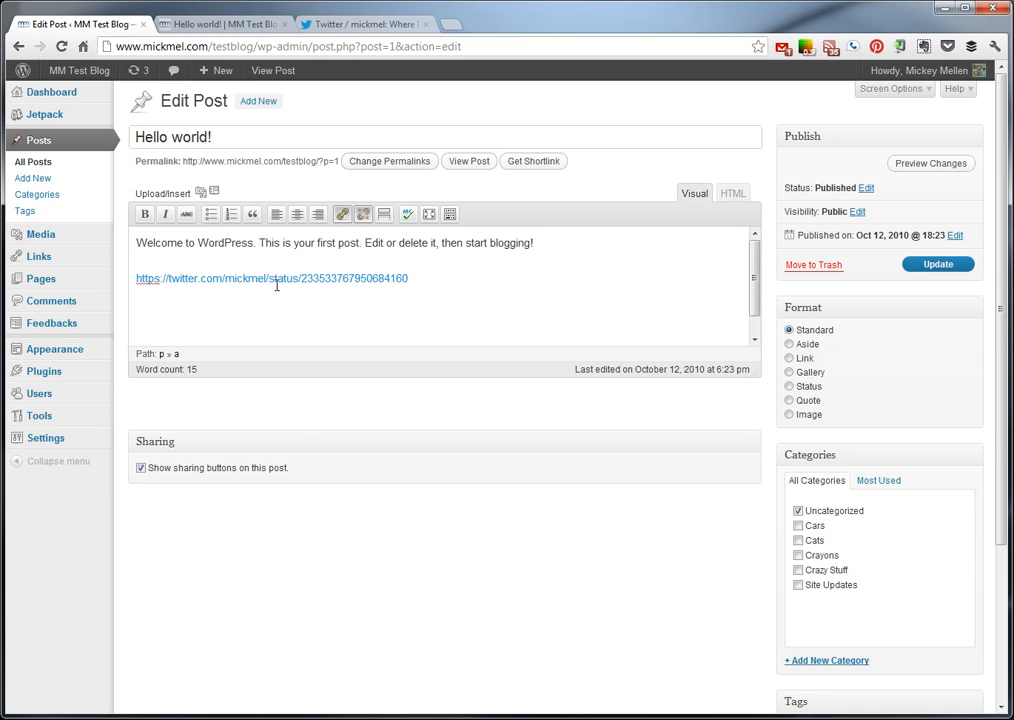
pyautogui.moveTo(266, 284)
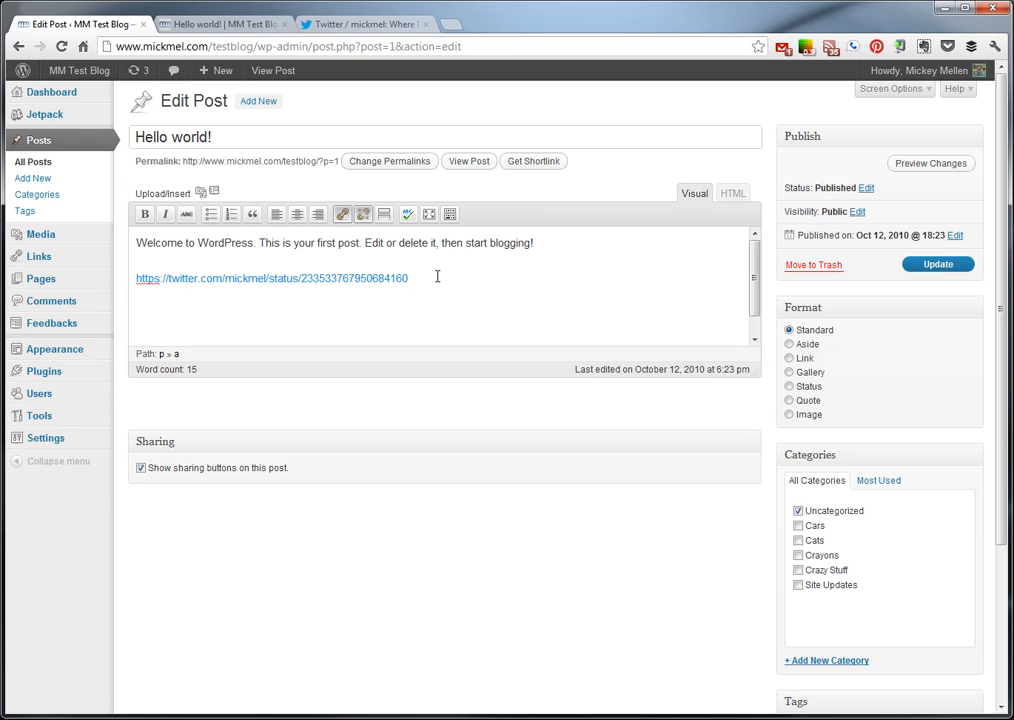
pyautogui.tripleClick(272, 278)
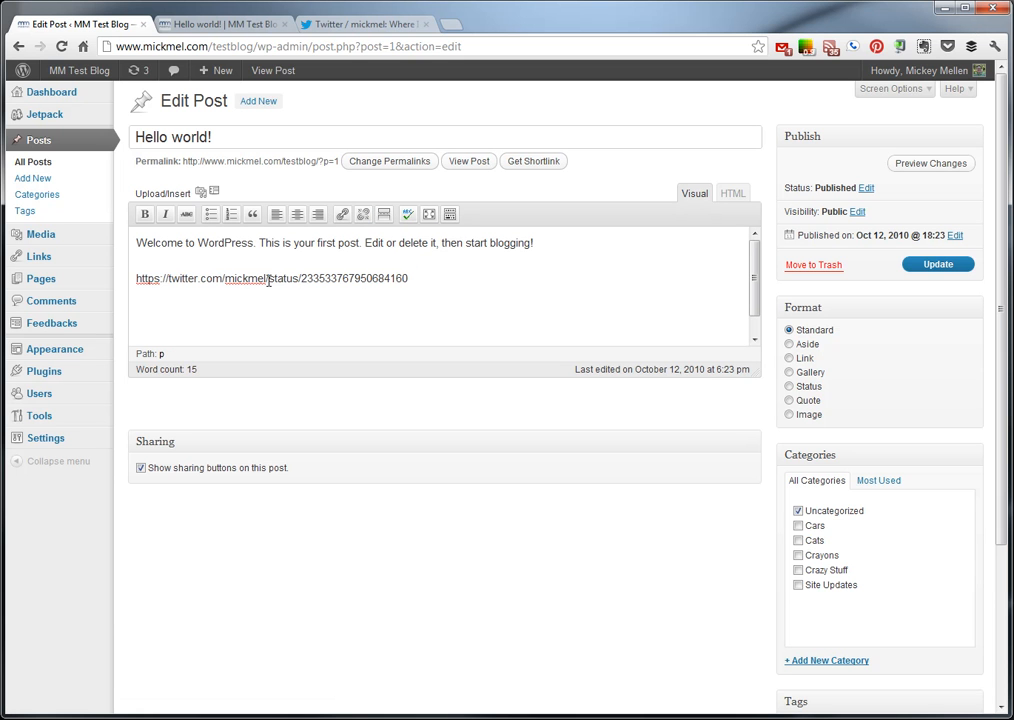
pyautogui.click(388, 296)
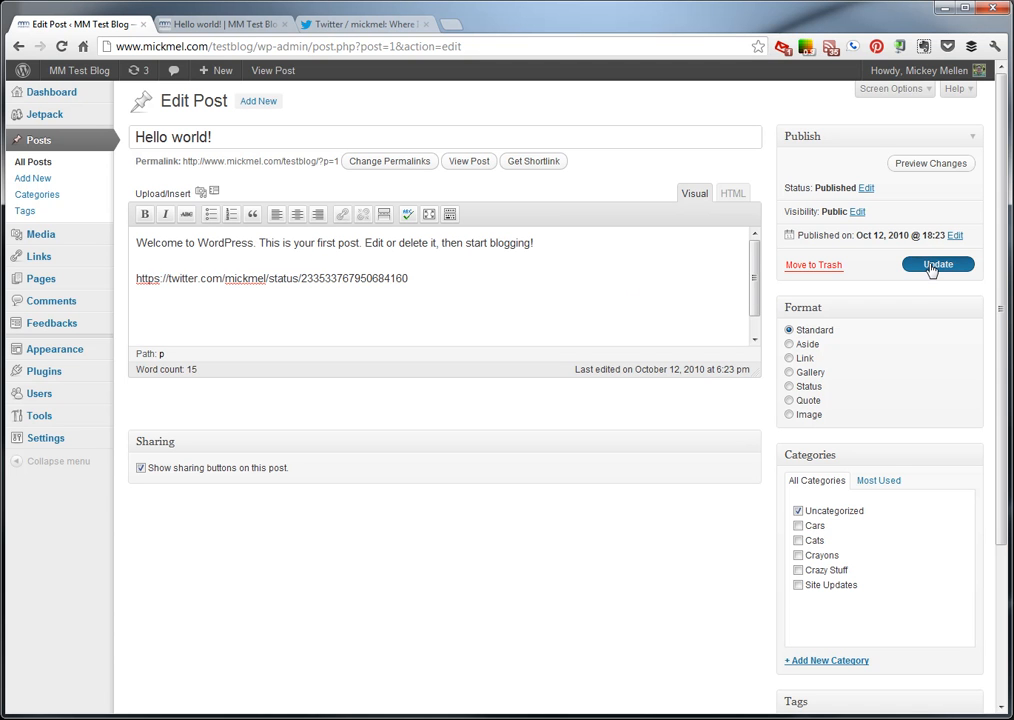
# - Update the 'Hello world!' post and go to its live page
pyautogui.click(936, 264)
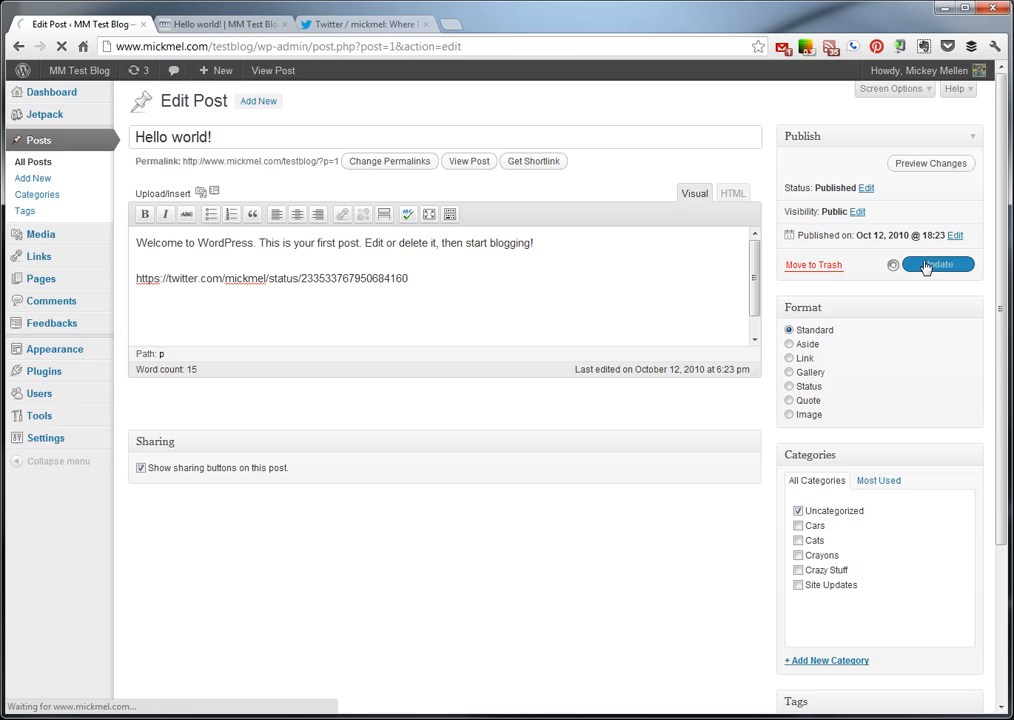
pyautogui.click(936, 264)
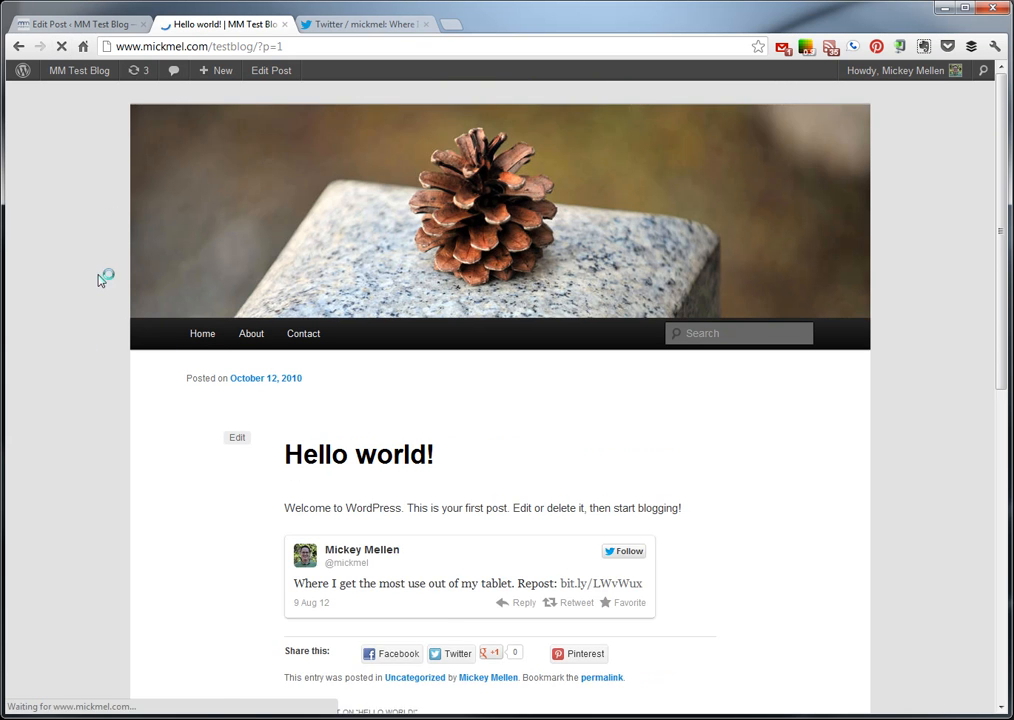
# - Scroll the live post to view the embedded tweet card beneath the welcome text
pyautogui.scroll(-3)
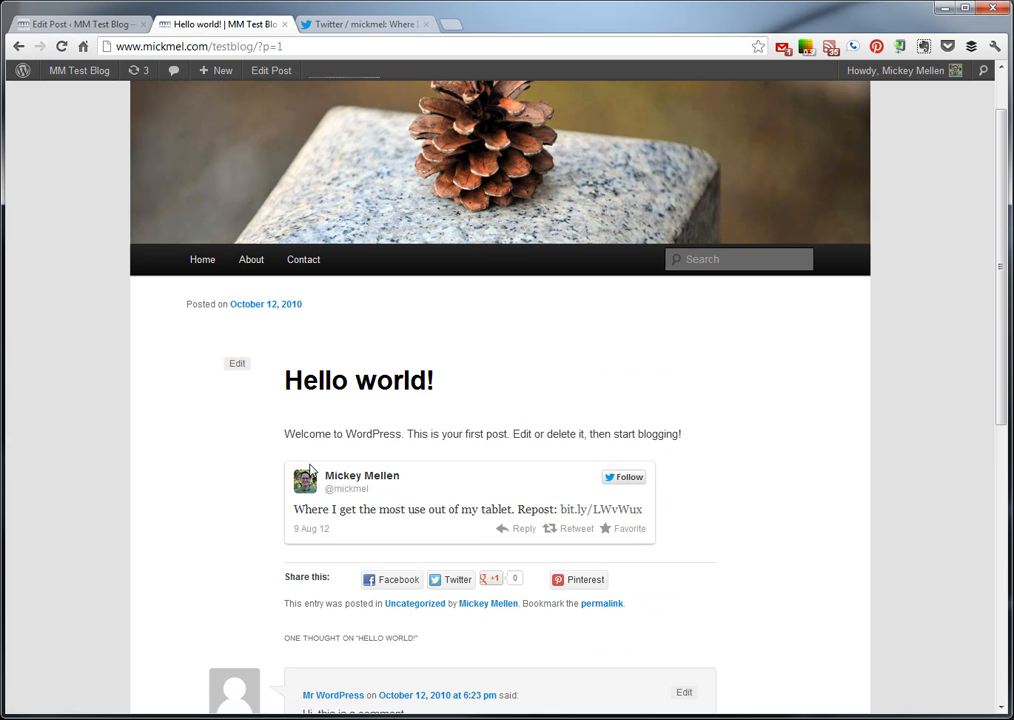
pyautogui.moveTo(624, 476)
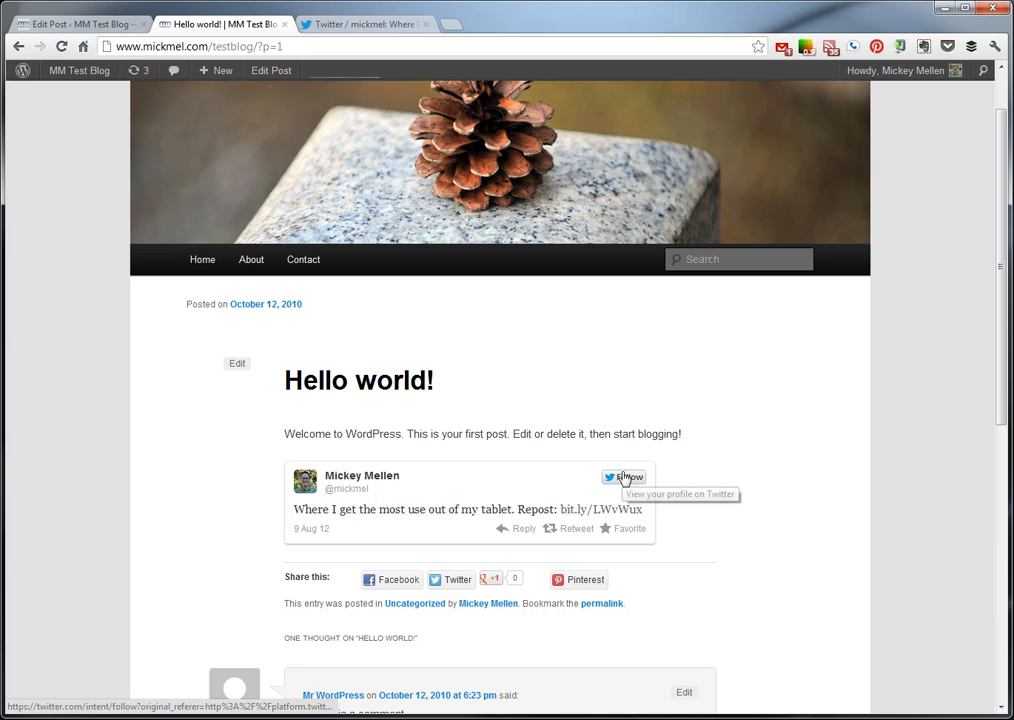
pyautogui.moveTo(316, 530)
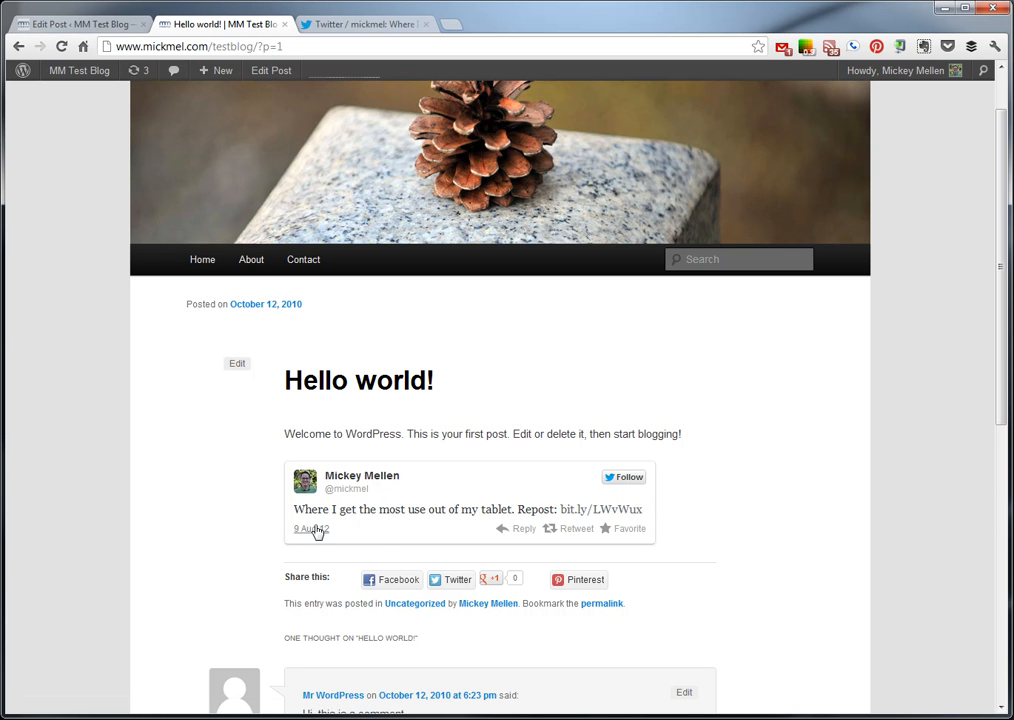
pyautogui.moveTo(376, 492)
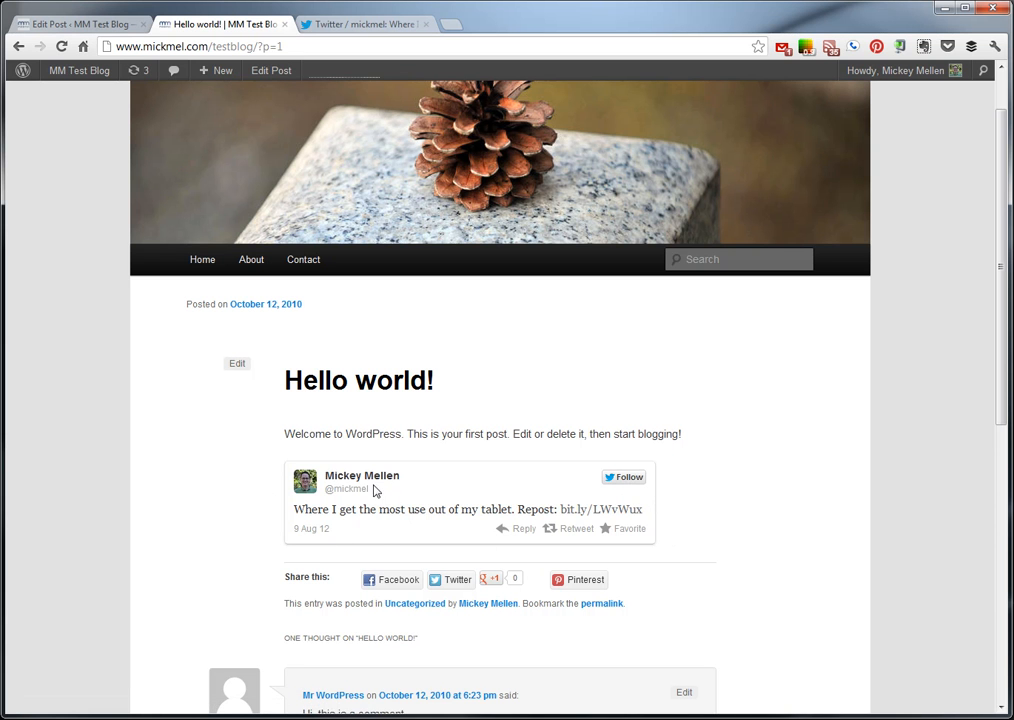
pyautogui.moveTo(286, 454)
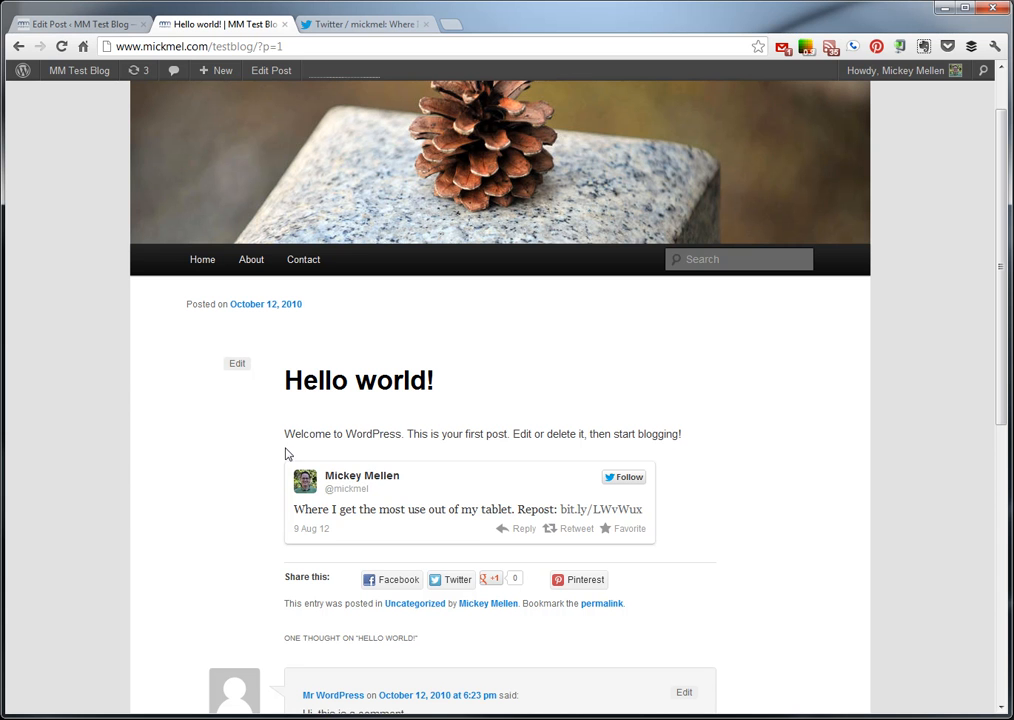
pyautogui.moveTo(546, 488)
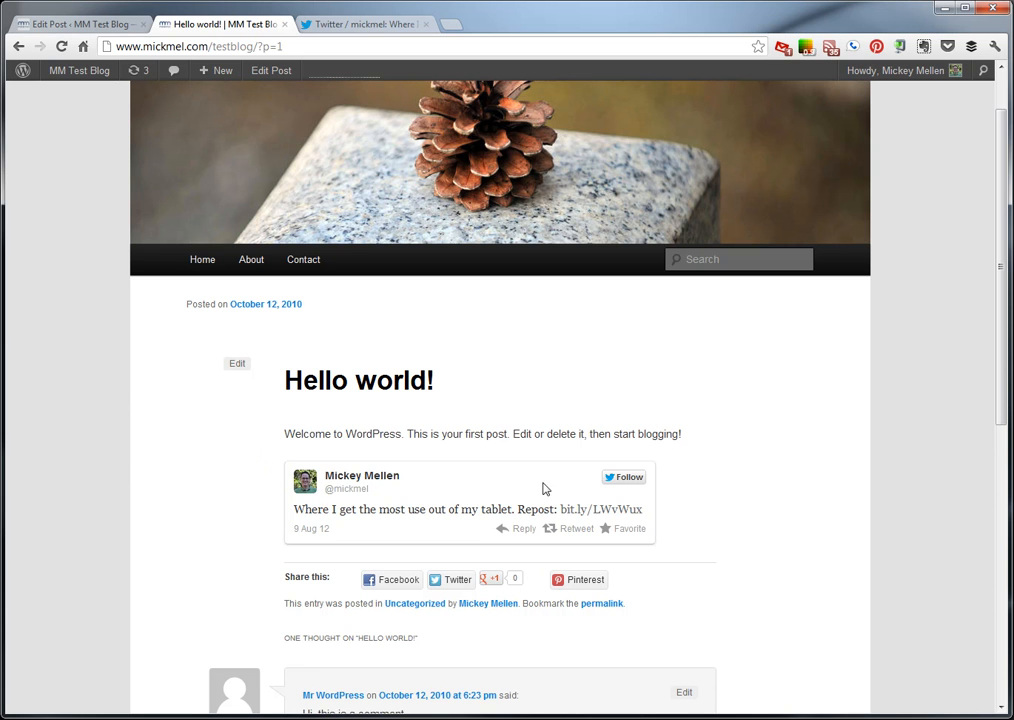
pyautogui.moveTo(608, 480)
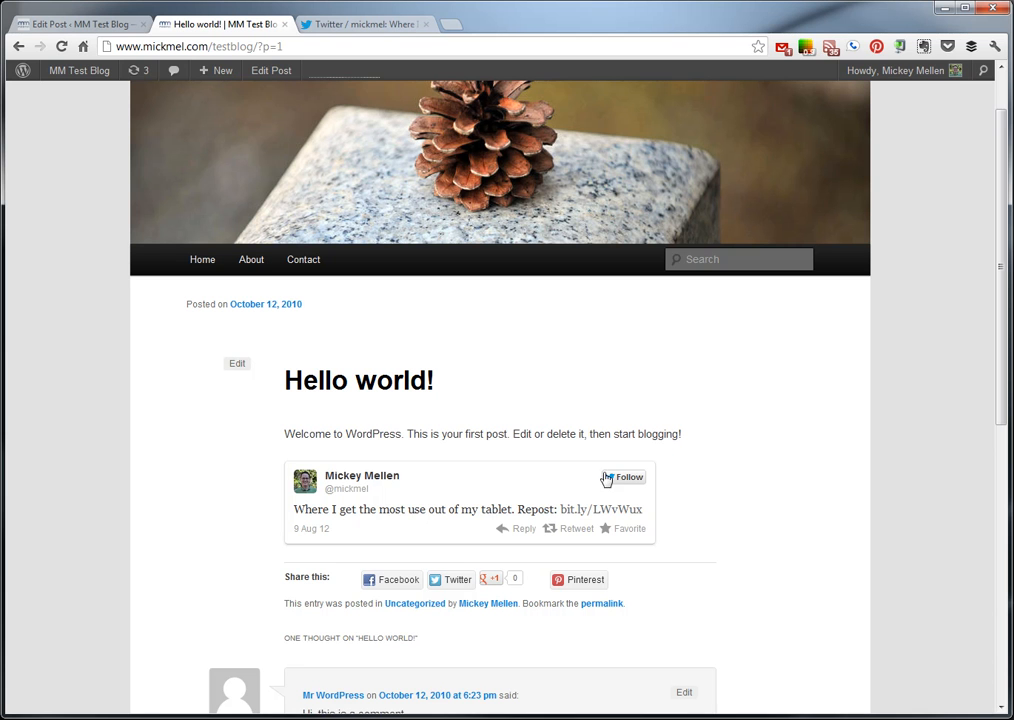
pyautogui.moveTo(776, 468)
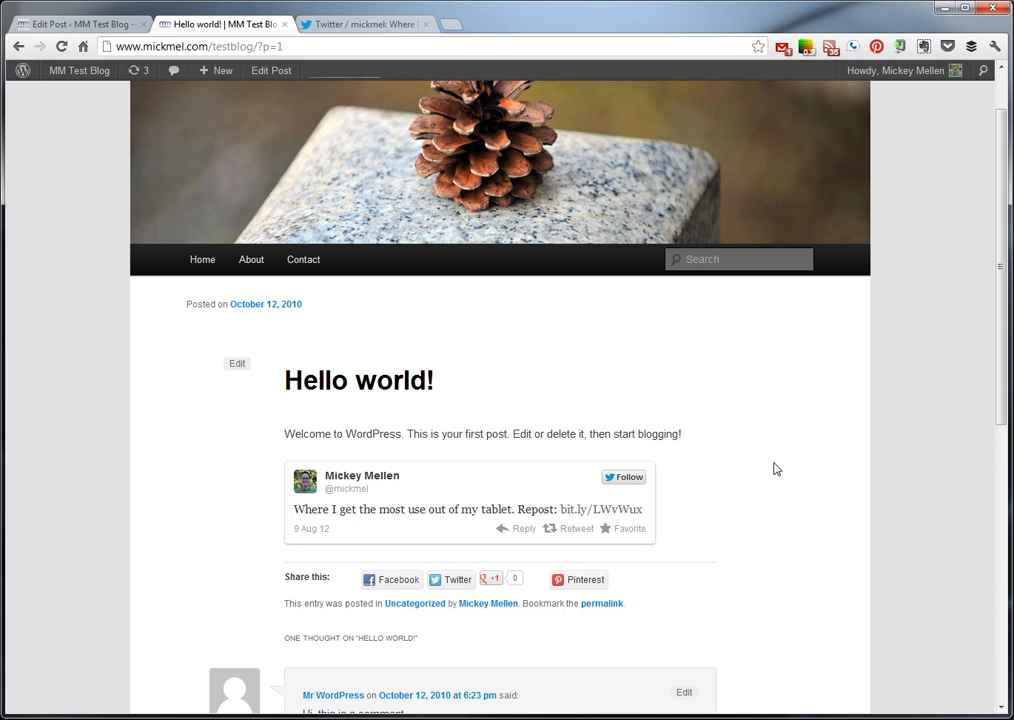